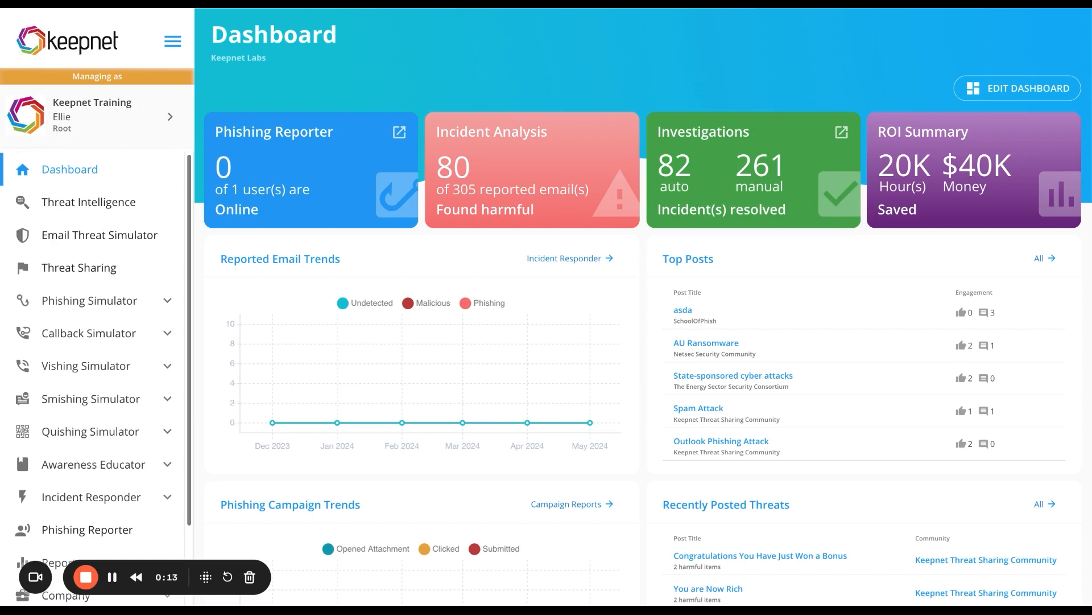
{"action": "mouse_move", "coordinate": [174, 577]}
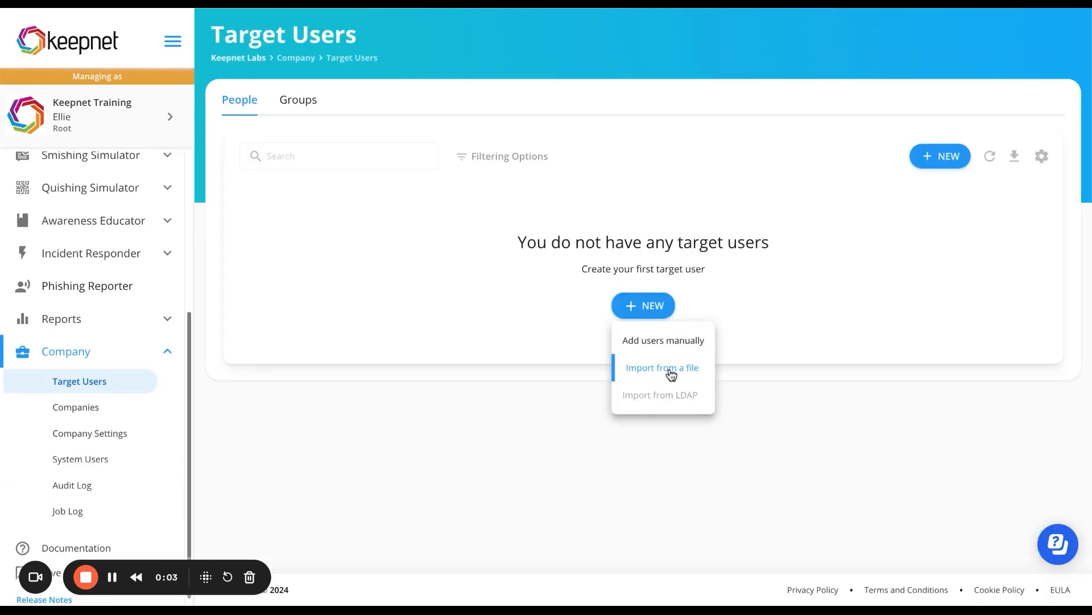
Step: Import the sample user list file and map its columns, listing five users for validation
{"action": "left_click", "coordinate": [661, 367]}
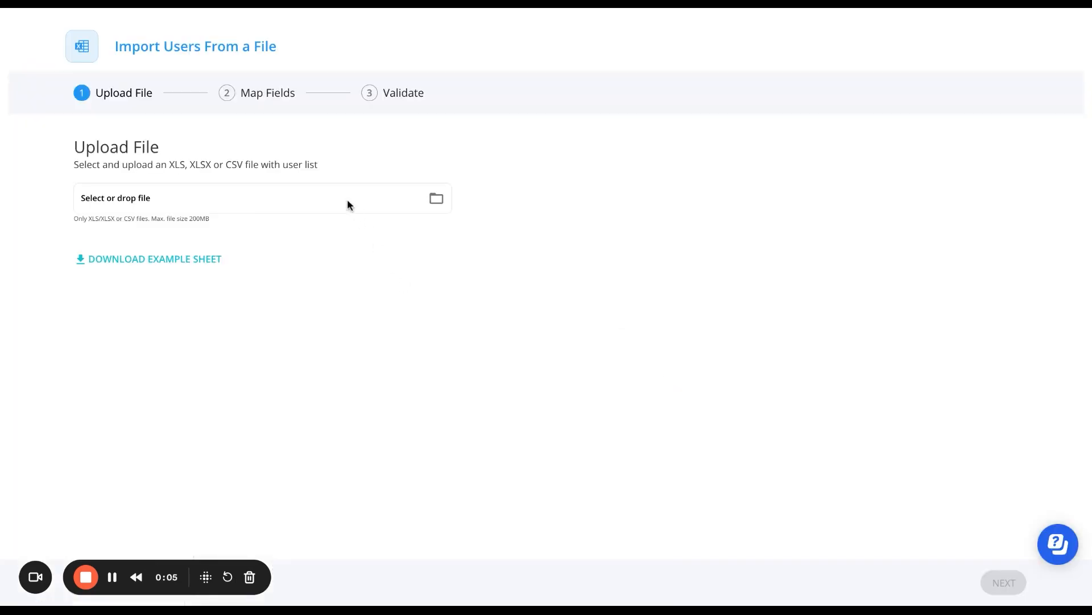
{"action": "left_click", "coordinate": [262, 199]}
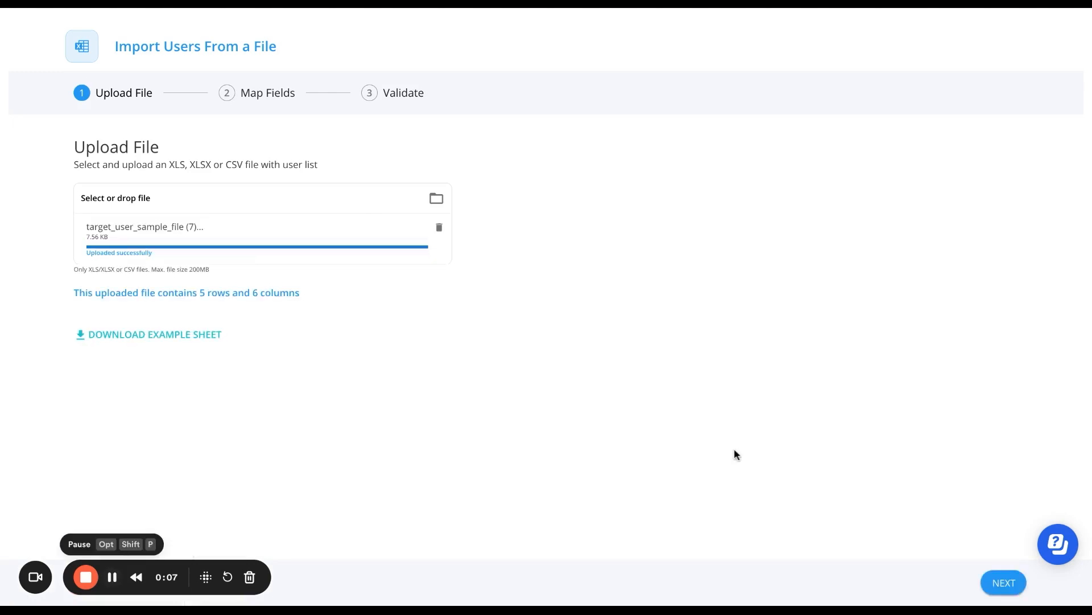
{"action": "left_click", "coordinate": [1002, 583]}
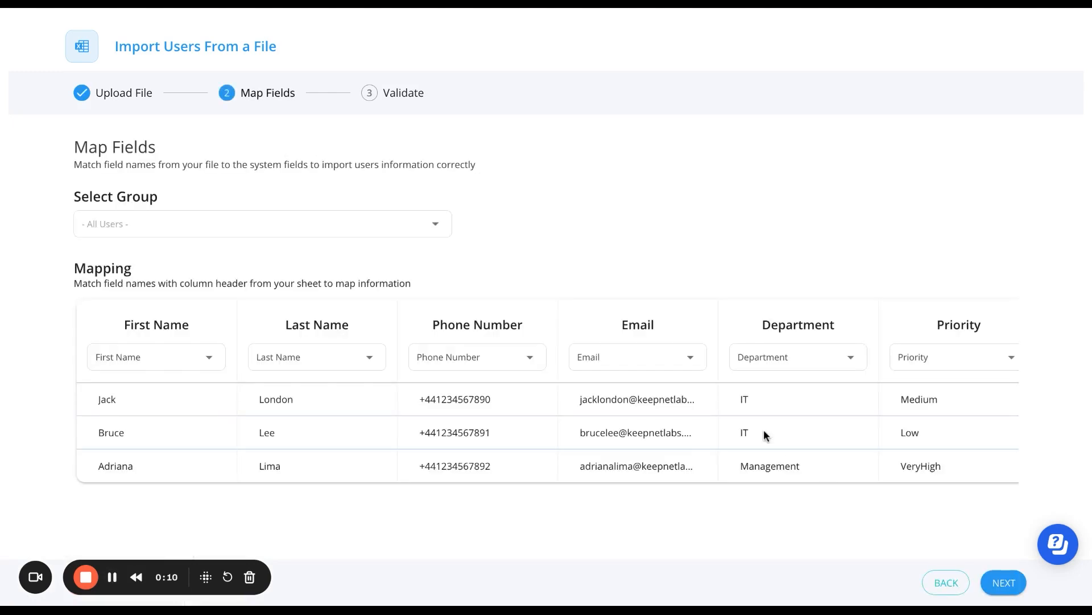
{"action": "left_click", "coordinate": [1002, 582]}
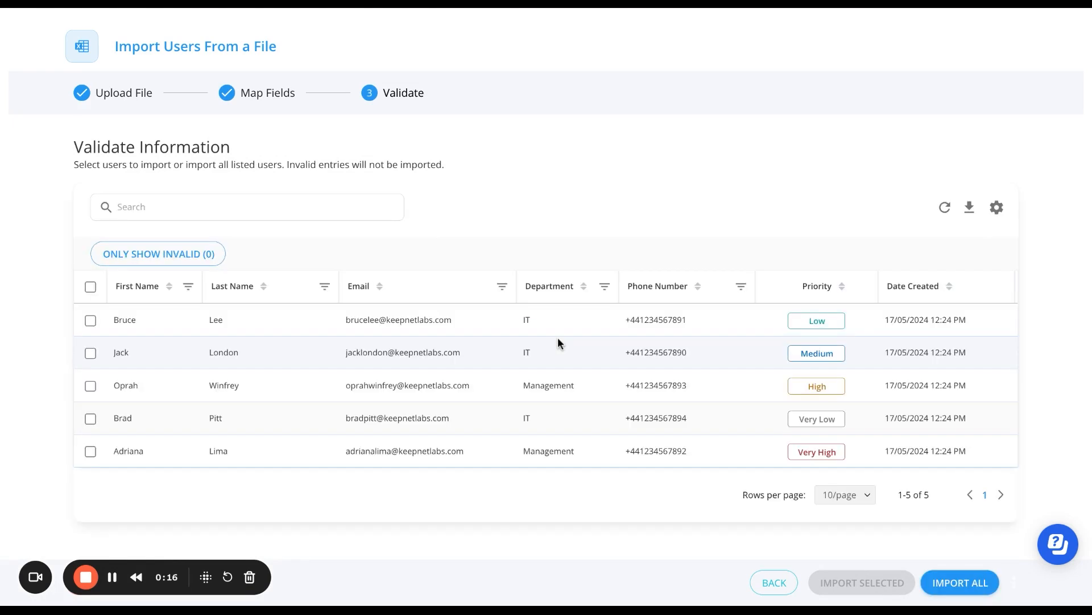
{"action": "mouse_move", "coordinate": [84, 577]}
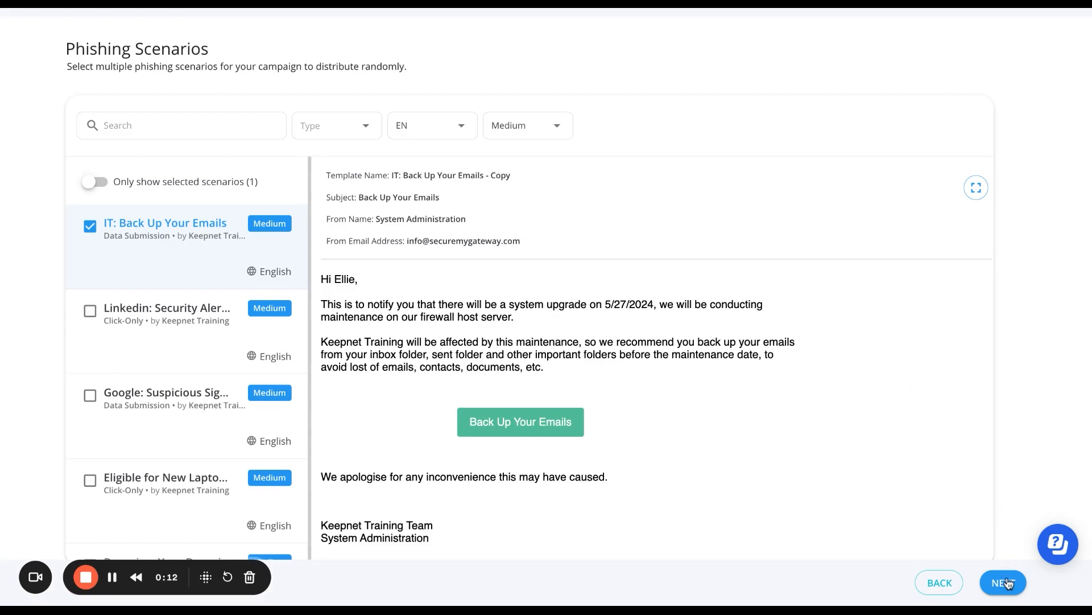
Step: Run the campaign wizard with the TEST group and default one-time delivery
{"action": "left_click", "coordinate": [1002, 581]}
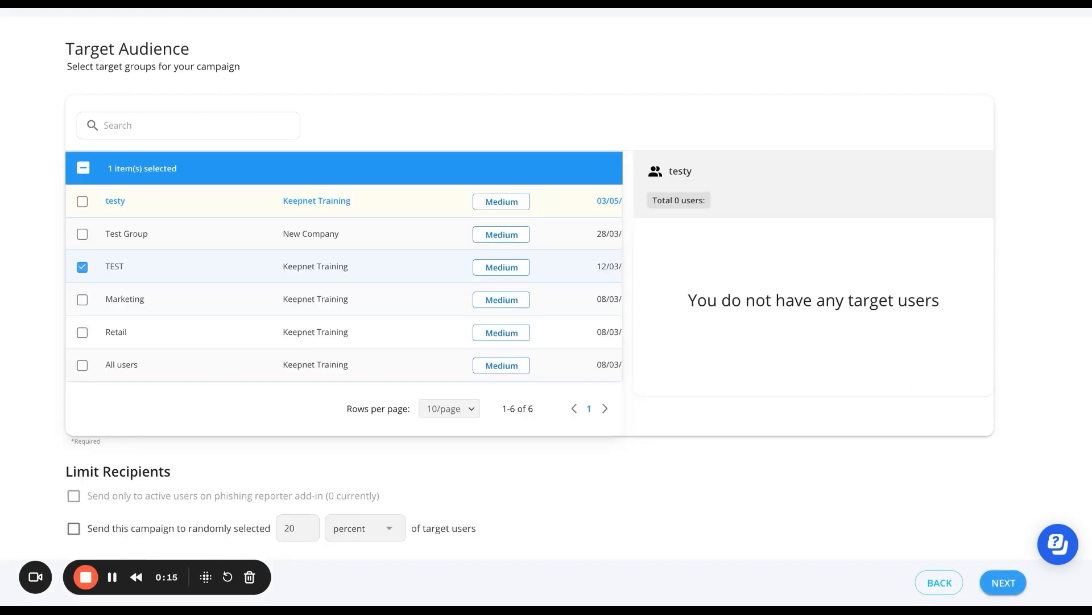
{"action": "left_click", "coordinate": [1002, 583]}
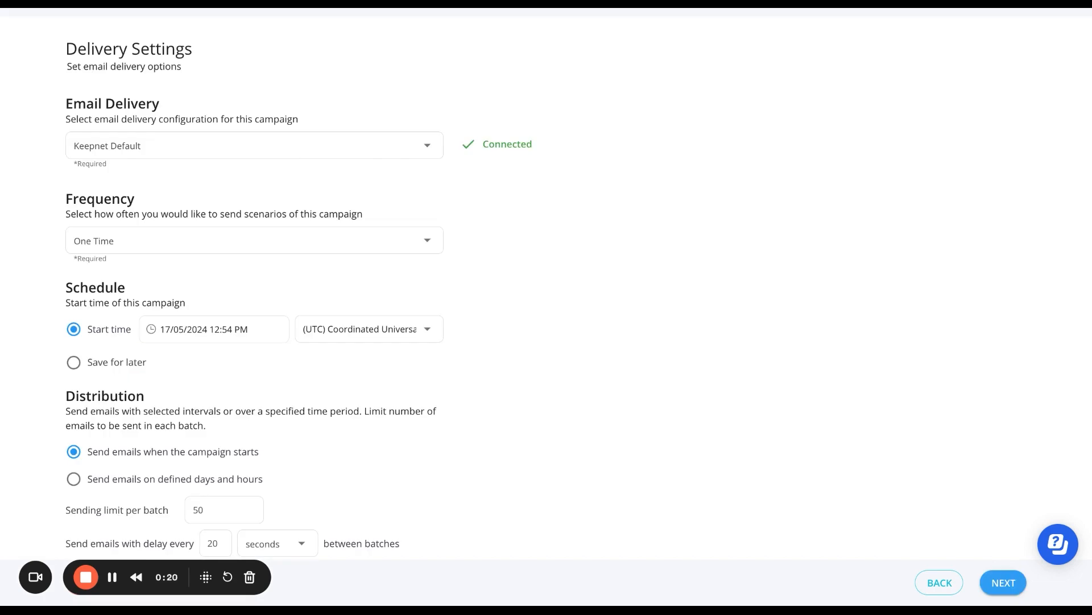
{"action": "left_click", "coordinate": [1003, 582]}
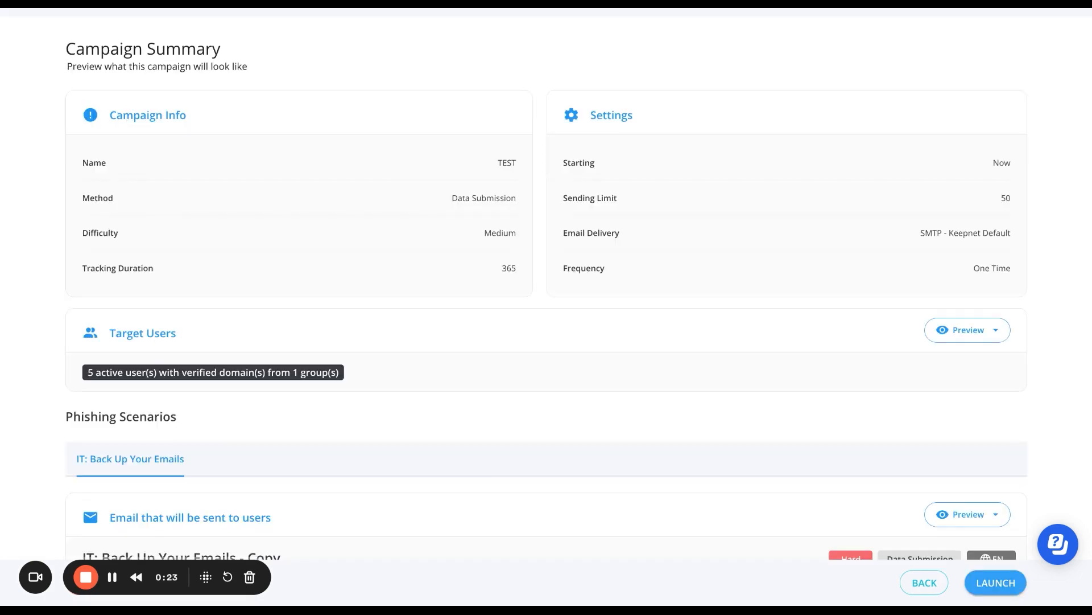